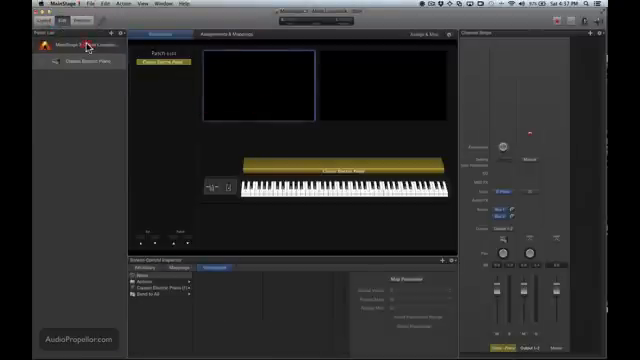
- Select the concert to show its layout with the BtCont and TpTemp readouts above the keyboard
click(84, 44)
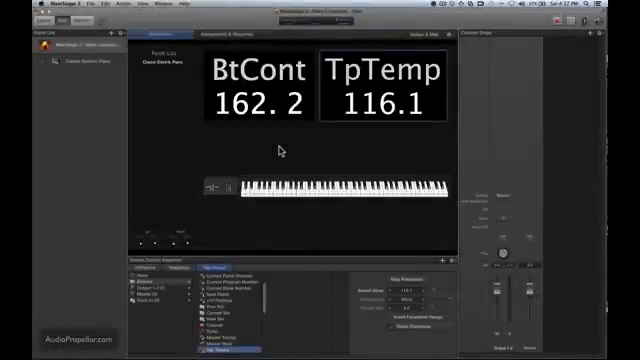
mouse_move(160, 108)
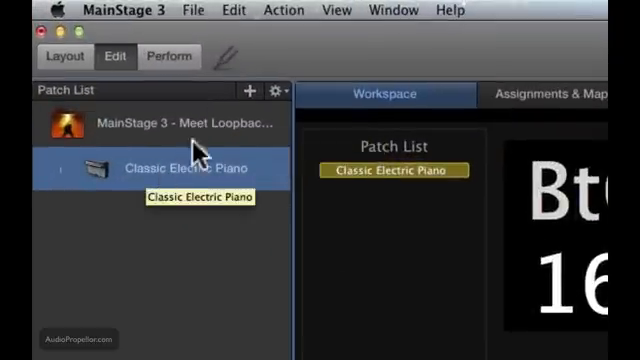
- Create a new set named LoopBack holding the Classic Electric Piano patch
click(278, 90)
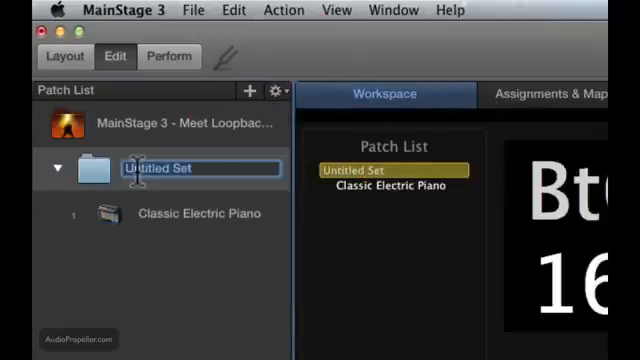
text(Loob)
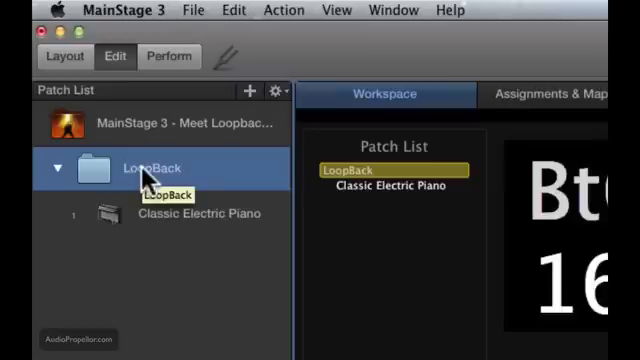
mouse_move(150, 180)
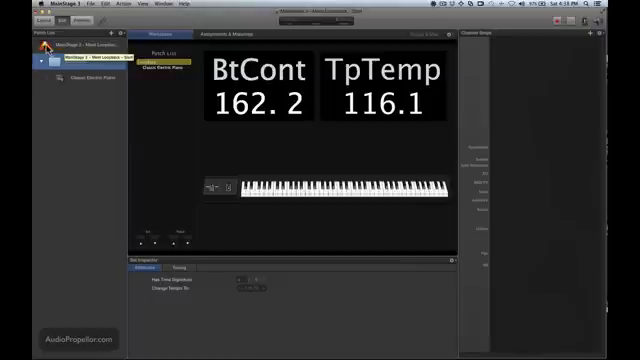
- Create 2 stereo channel strips at the LoopBack set level and acknowledge the notice
click(76, 56)
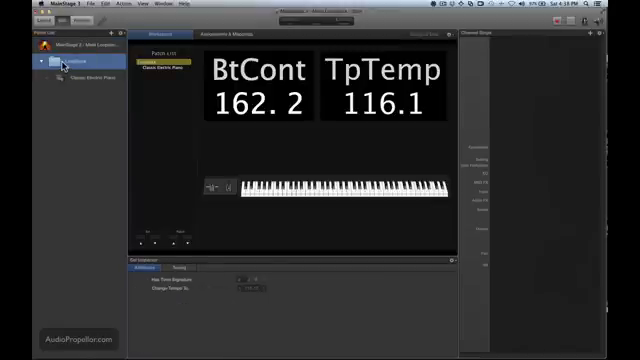
mouse_move(524, 52)
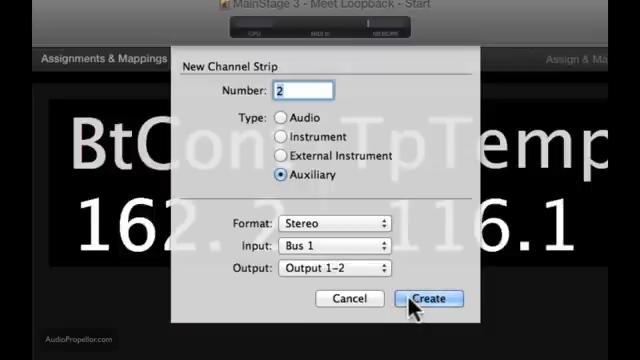
click(428, 298)
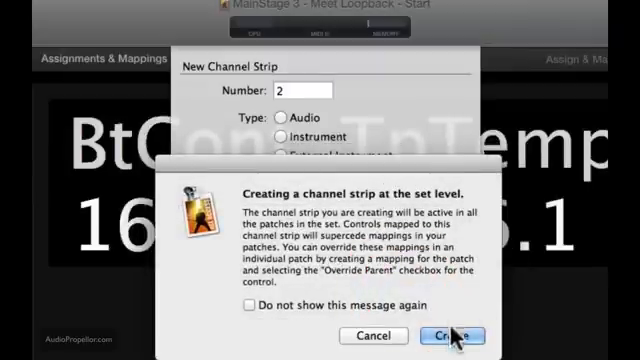
click(460, 336)
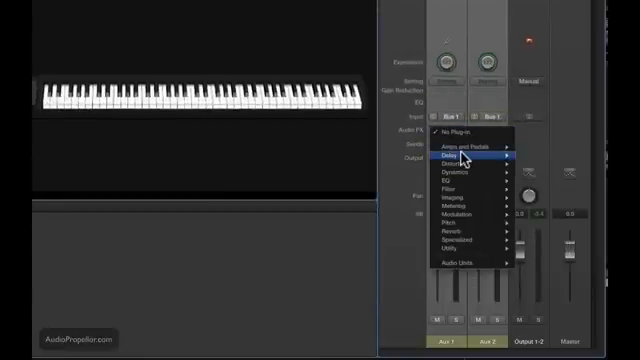
mouse_move(470, 154)
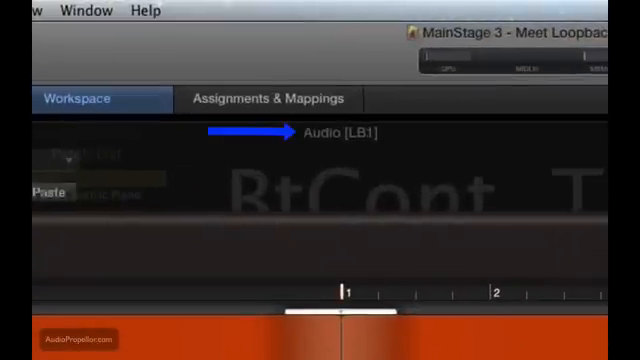
mouse_move(396, 164)
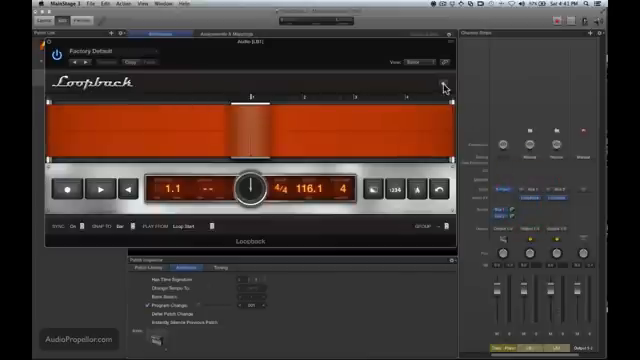
- Close the Loopback plug-in window after reviewing its 116.1 tempo settings
click(442, 88)
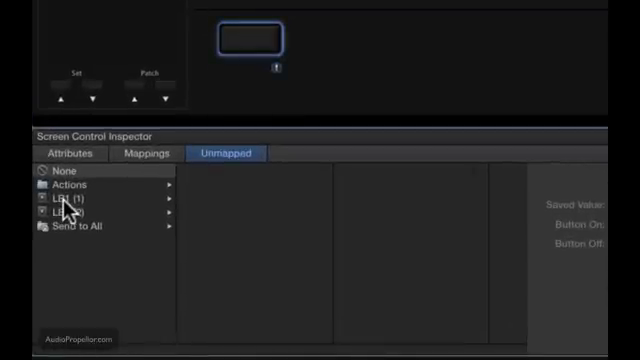
- Browse the button mapping into LB1 > Loopback > Transport functions
click(60, 206)
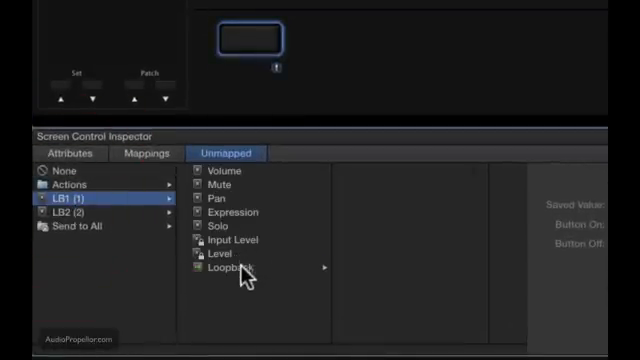
click(228, 268)
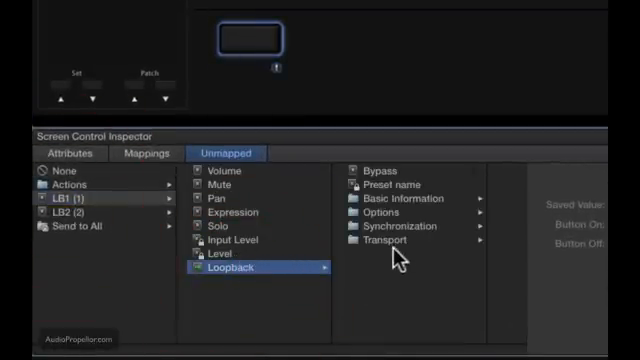
click(392, 248)
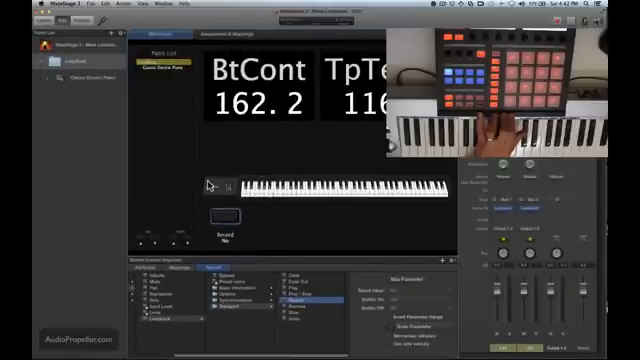
- Start the concert transport so Loopback runs with the advancing beat counter
click(210, 216)
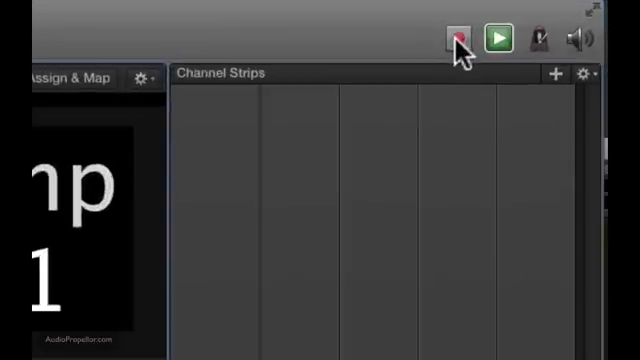
mouse_move(584, 38)
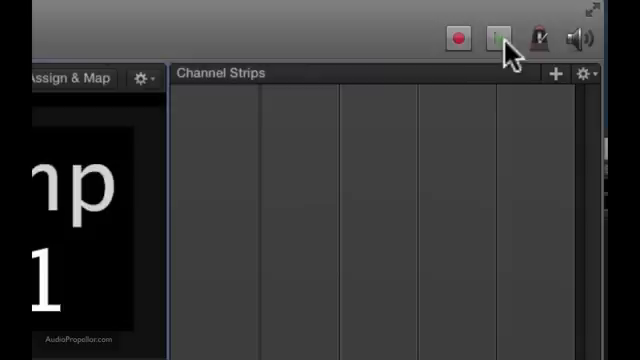
mouse_move(532, 36)
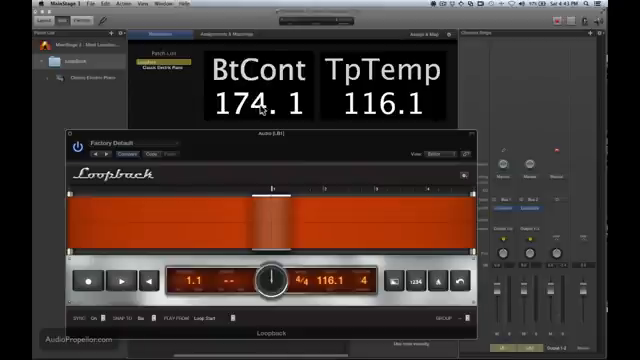
mouse_move(270, 104)
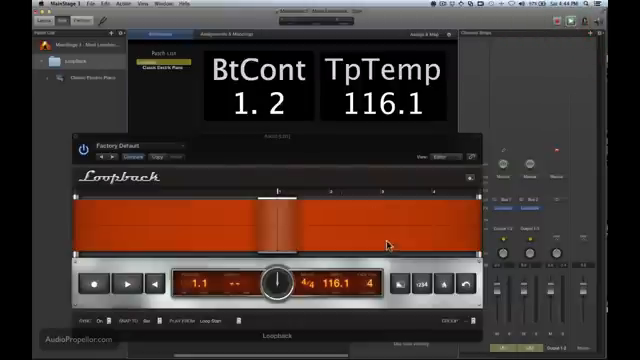
- Restart playback from the first bar with Loopback at 116.1 tempo
click(448, 288)
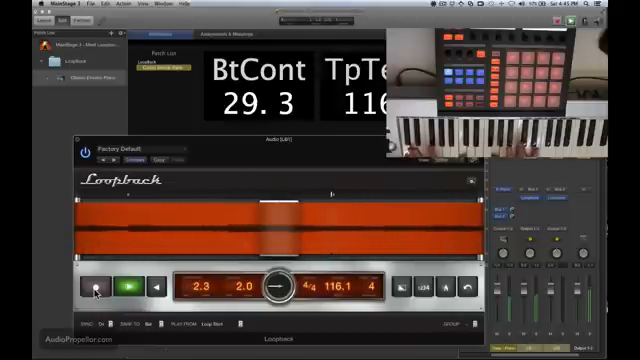
- Record a two-bar Loopback loop at 116.1 BPM and play it back
click(156, 288)
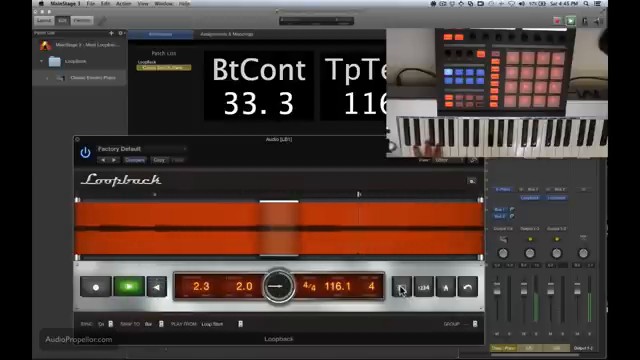
click(468, 288)
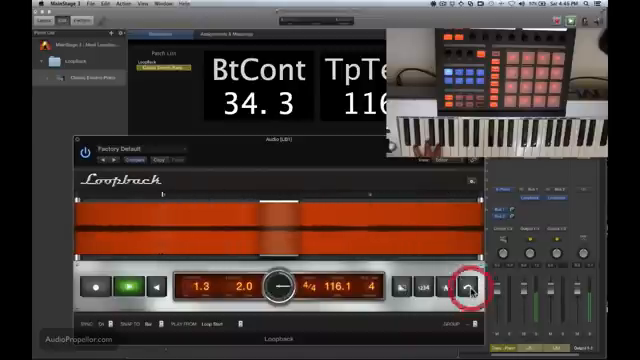
click(468, 290)
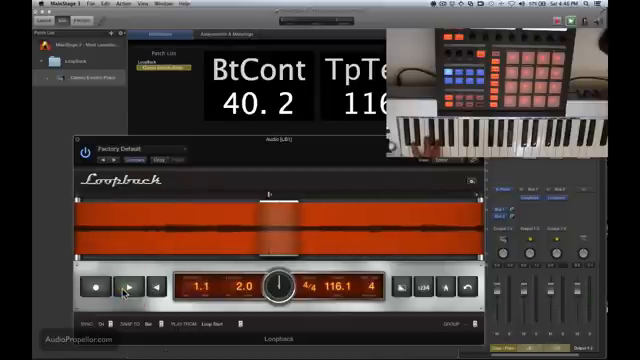
click(124, 288)
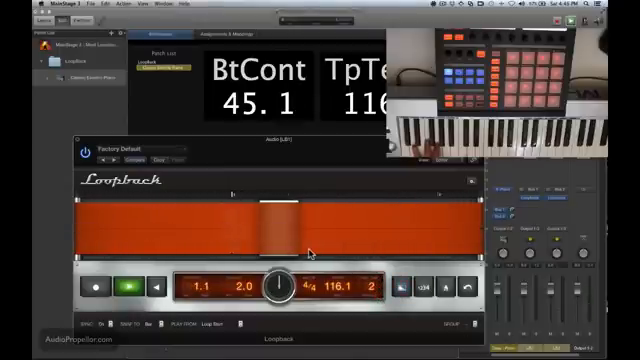
click(128, 284)
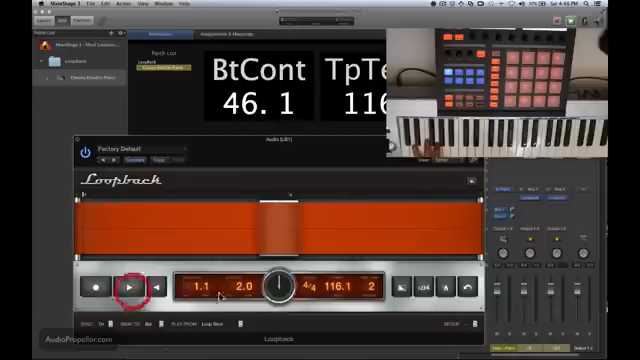
click(128, 288)
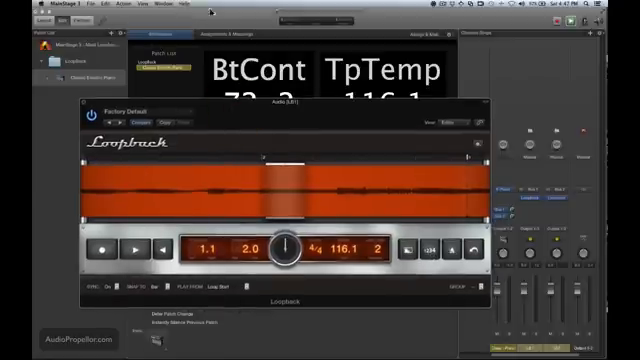
- Open MainStage Preferences and review the settings
click(30, 4)
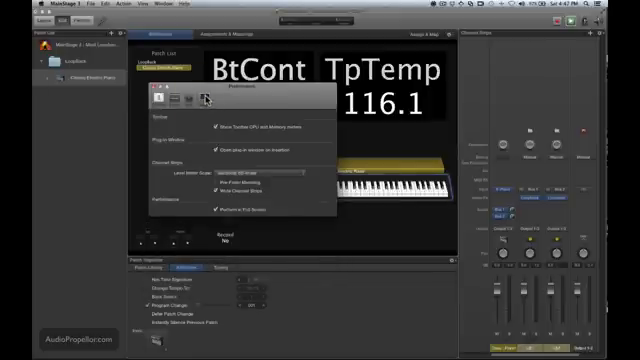
click(152, 100)
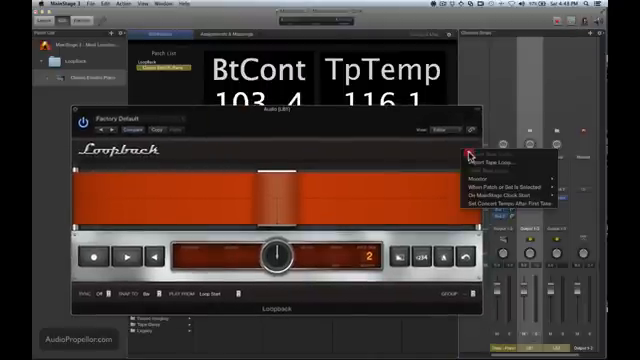
mouse_move(502, 204)
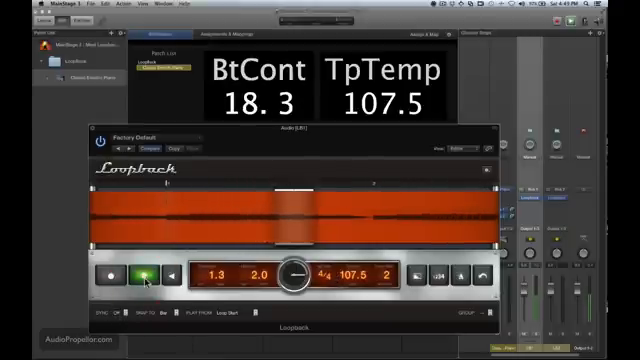
- Stop the Loopback loop playback via its transport button
click(140, 276)
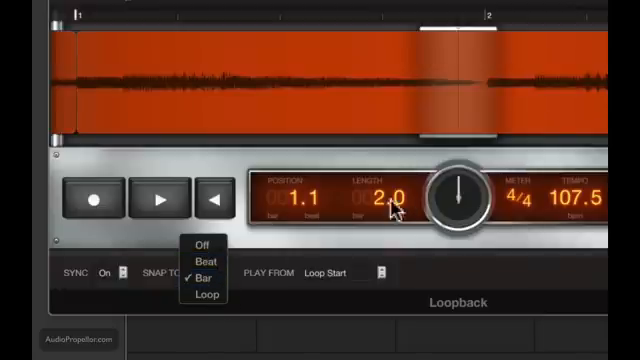
mouse_move(388, 208)
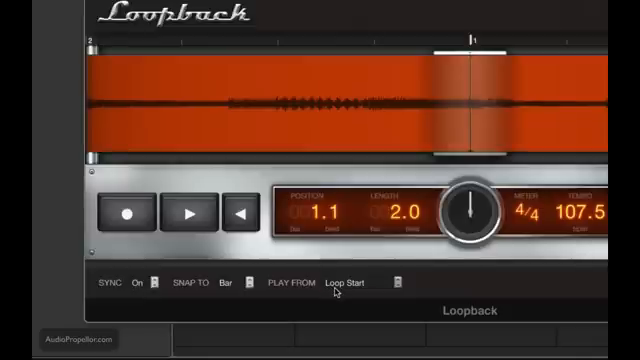
mouse_move(388, 224)
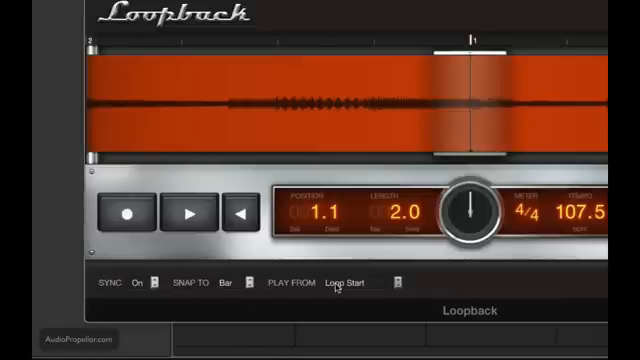
- Set Play From to Loop Start so playback begins at the loop's start
click(350, 282)
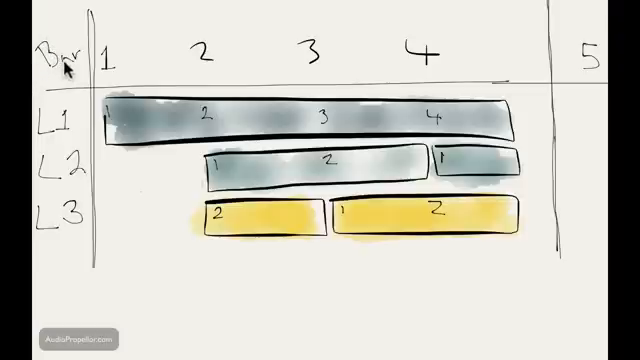
mouse_move(90, 62)
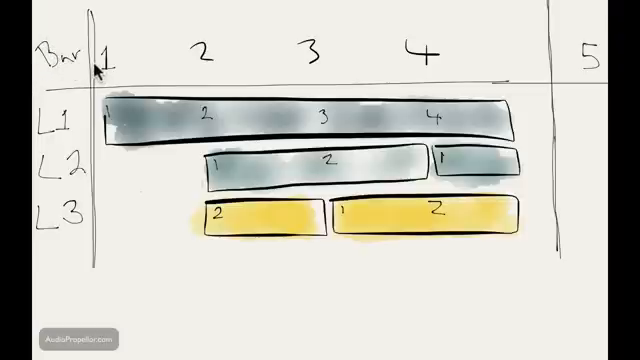
mouse_move(100, 70)
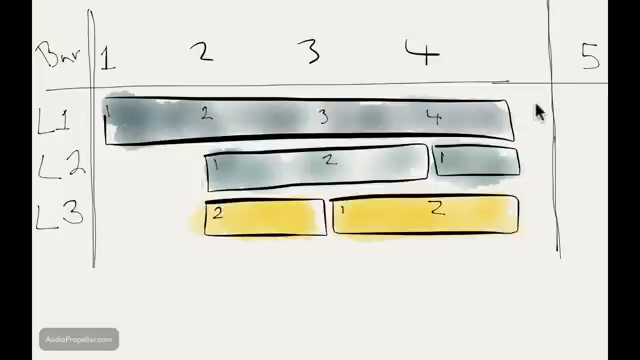
mouse_move(332, 168)
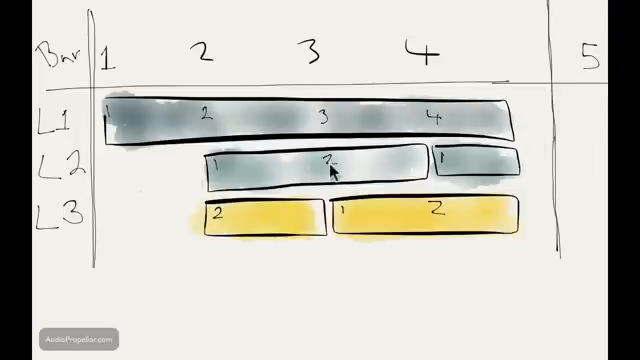
mouse_move(76, 180)
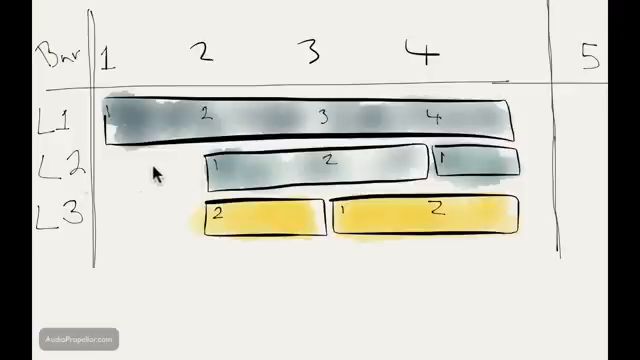
mouse_move(200, 172)
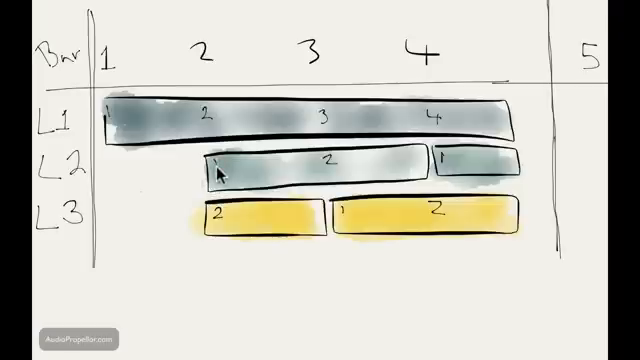
mouse_move(208, 122)
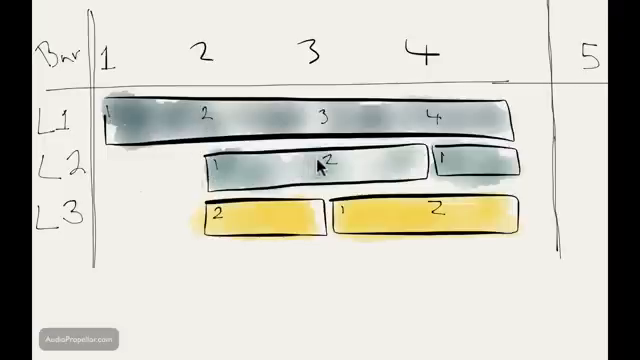
mouse_move(330, 170)
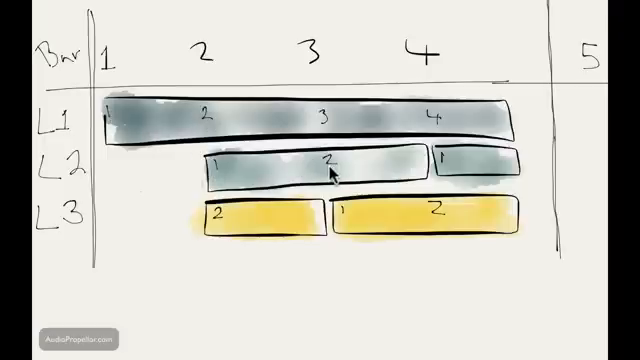
mouse_move(440, 160)
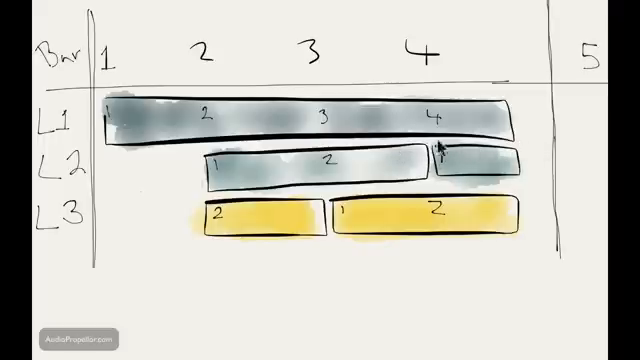
mouse_move(84, 216)
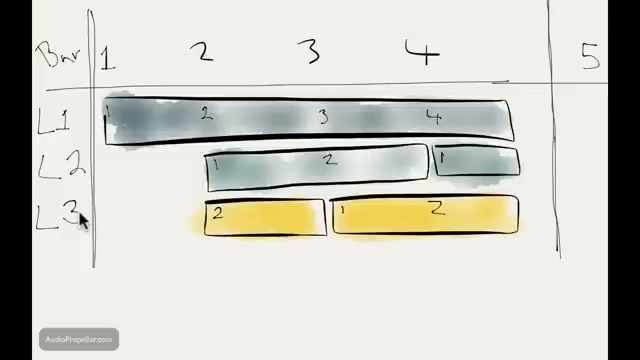
mouse_move(166, 218)
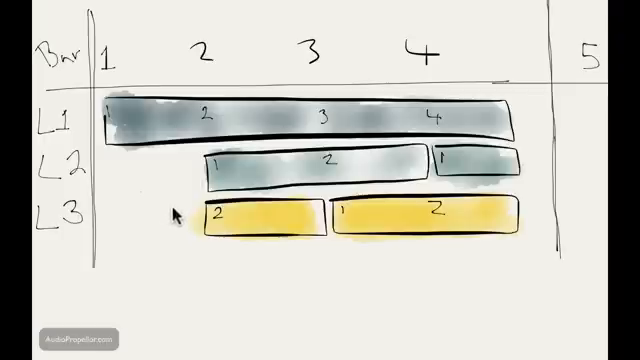
mouse_move(212, 216)
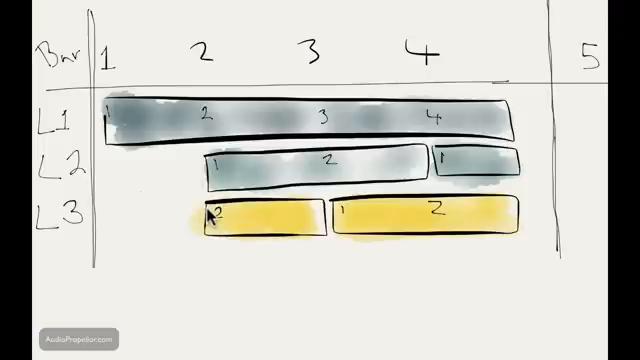
mouse_move(212, 214)
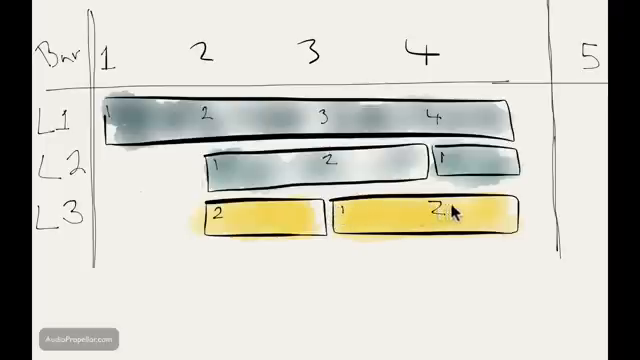
mouse_move(560, 110)
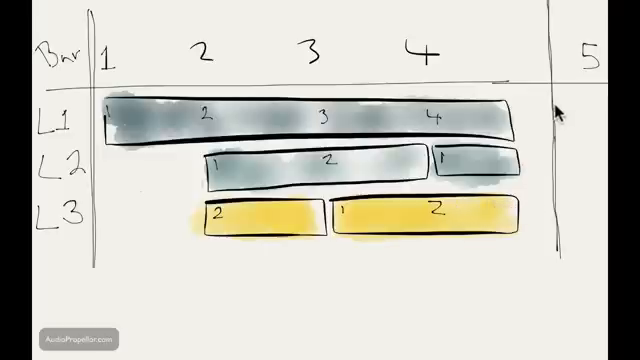
mouse_move(570, 210)
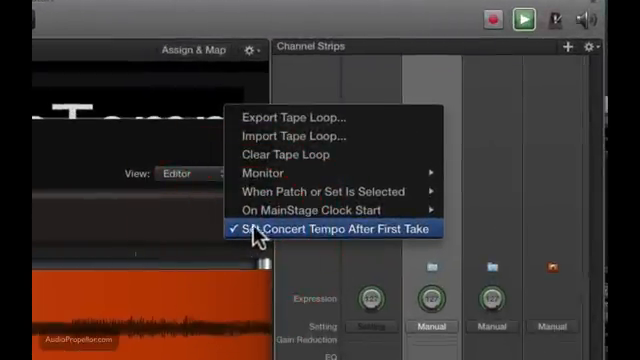
mouse_move(290, 136)
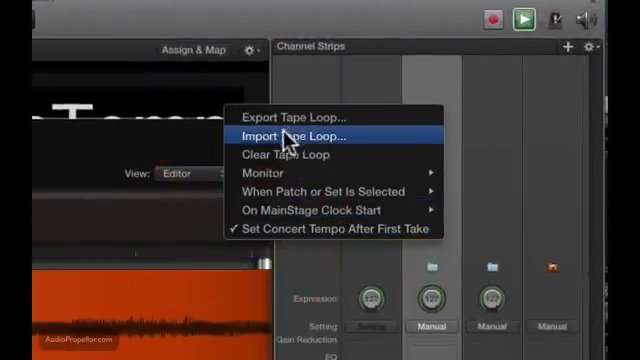
- Reopen the Loopback action menu to reach the Monitor choices: On, During Record, Off
click(304, 134)
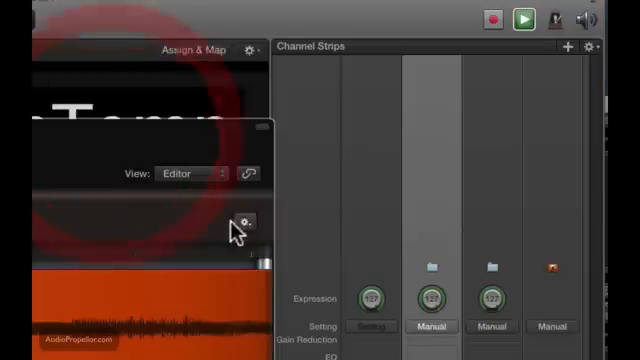
click(244, 222)
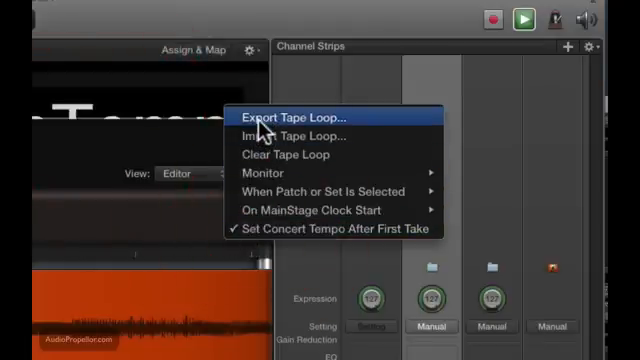
mouse_move(290, 136)
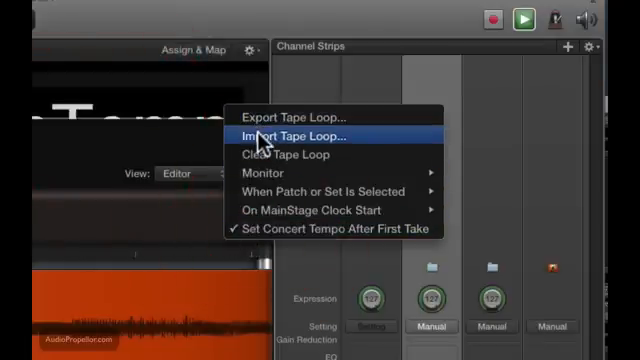
mouse_move(262, 140)
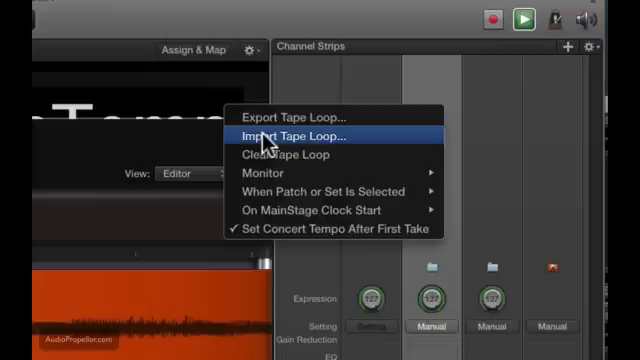
mouse_move(290, 116)
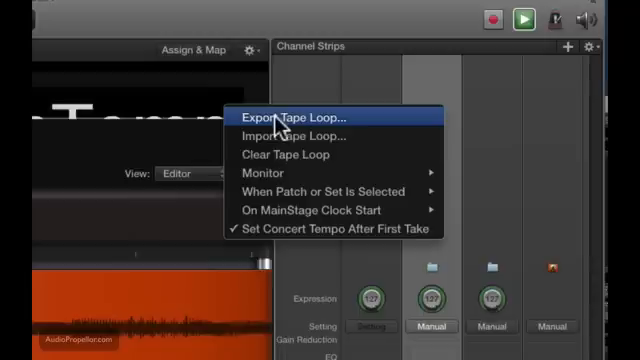
mouse_move(276, 136)
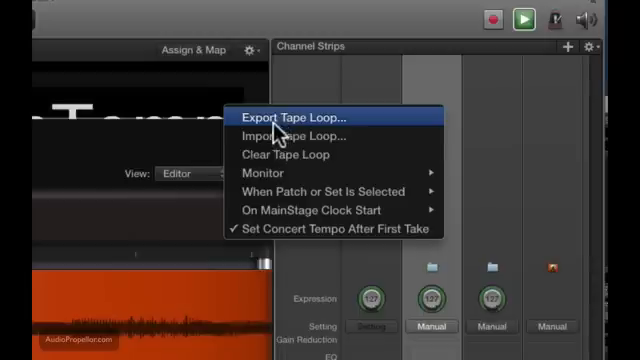
mouse_move(264, 168)
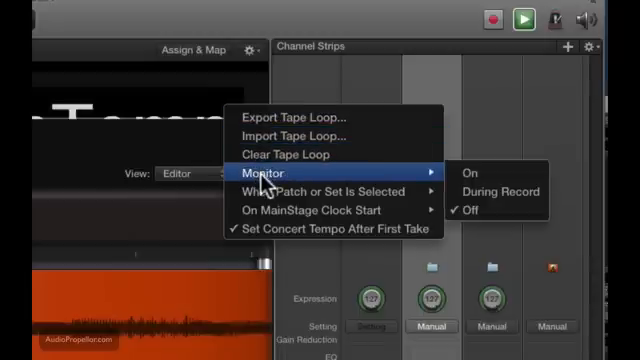
mouse_move(264, 188)
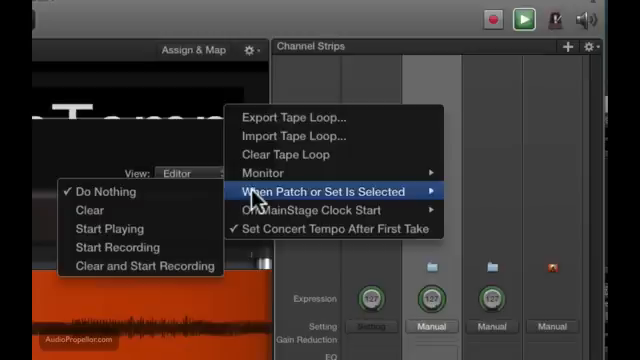
mouse_move(258, 200)
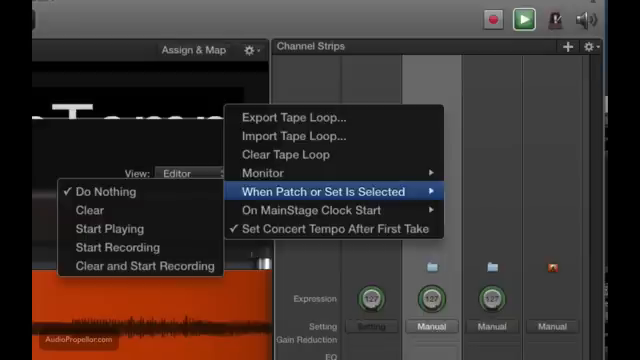
mouse_move(104, 246)
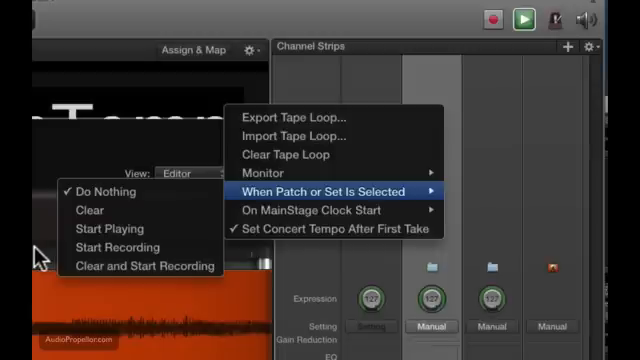
mouse_move(38, 254)
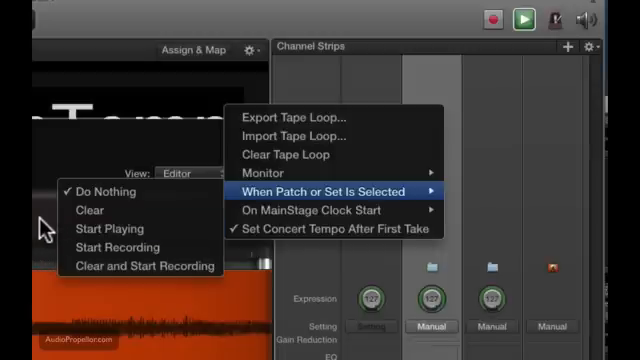
mouse_move(330, 212)
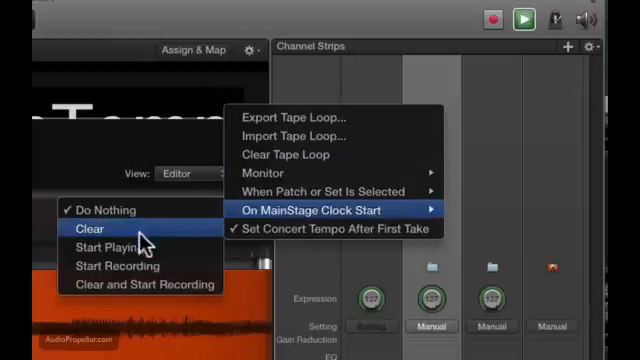
mouse_move(116, 284)
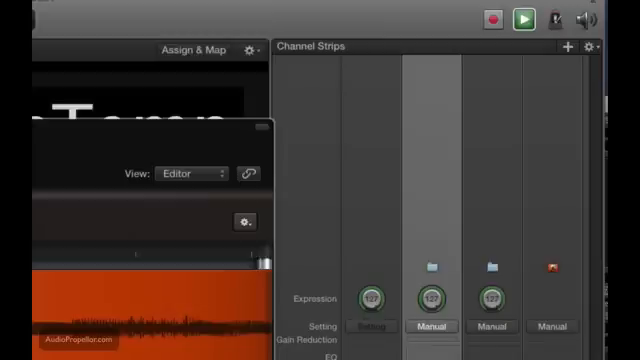
mouse_move(224, 222)
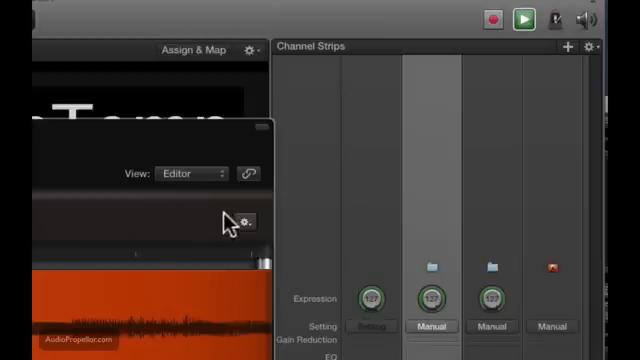
click(242, 222)
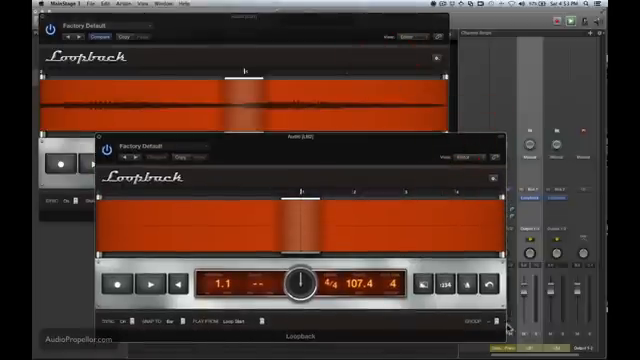
mouse_move(362, 156)
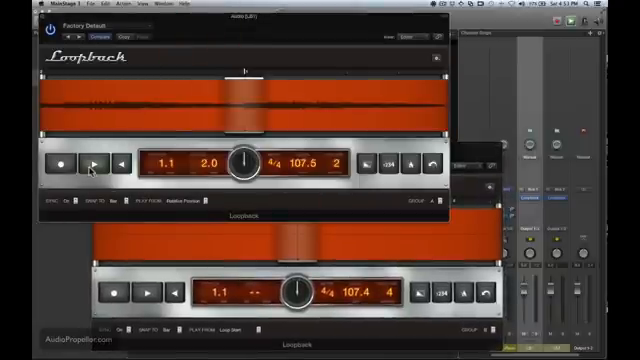
- Switch between the four-bar and two-bar Loopback windows and start the two-bar loop at 107.5 BPM
click(96, 168)
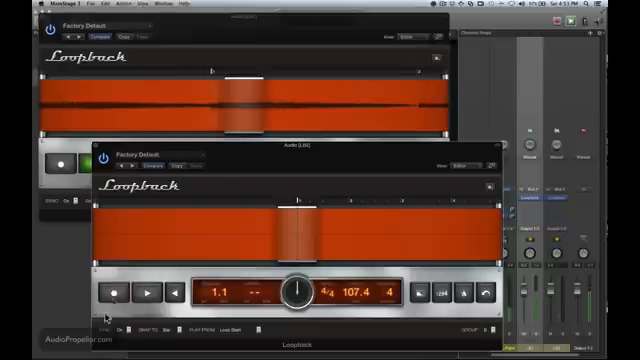
click(108, 294)
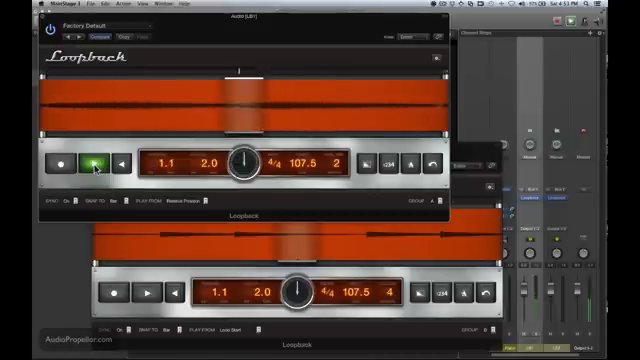
click(116, 160)
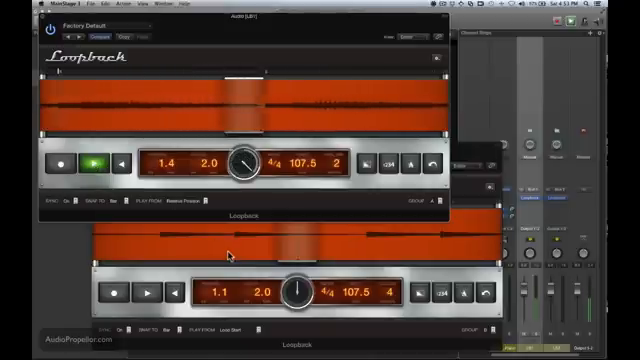